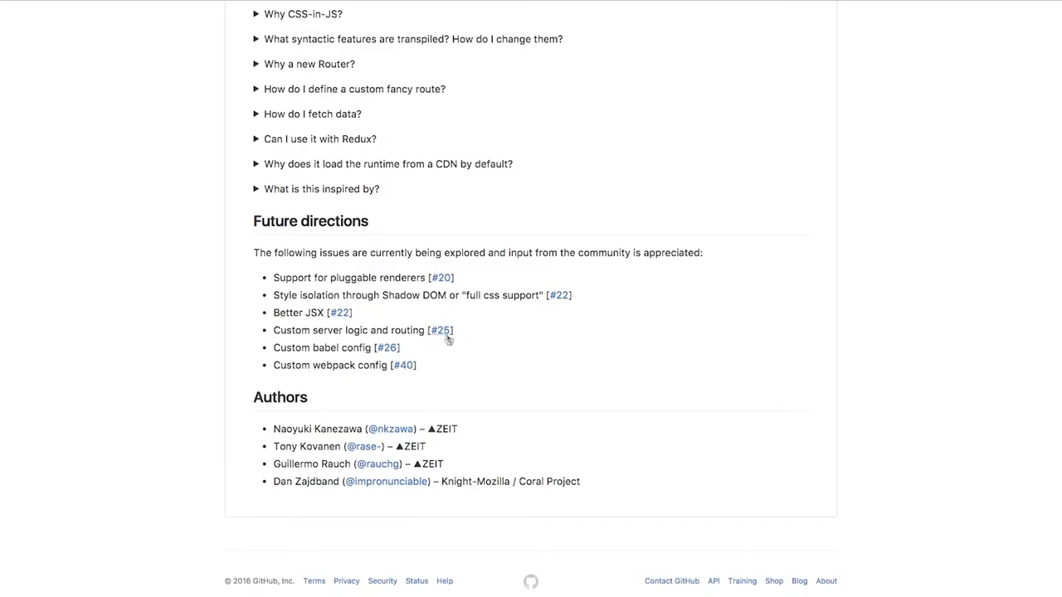
Follow the #25 link beside 'Custom server logic and routing' in the README's Future directions.
left_click(440, 331)
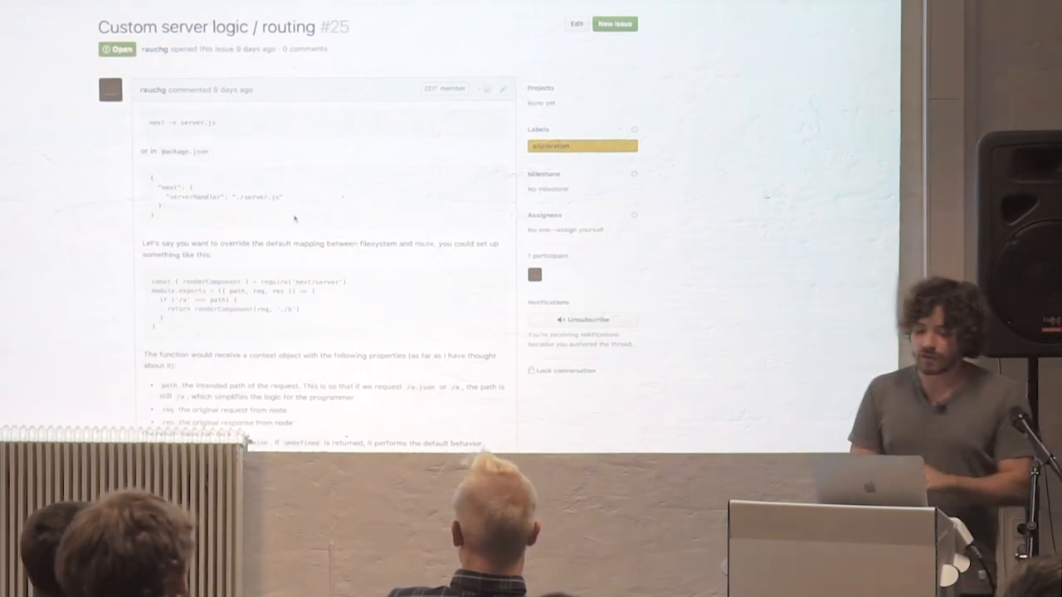
scroll("down", 3)
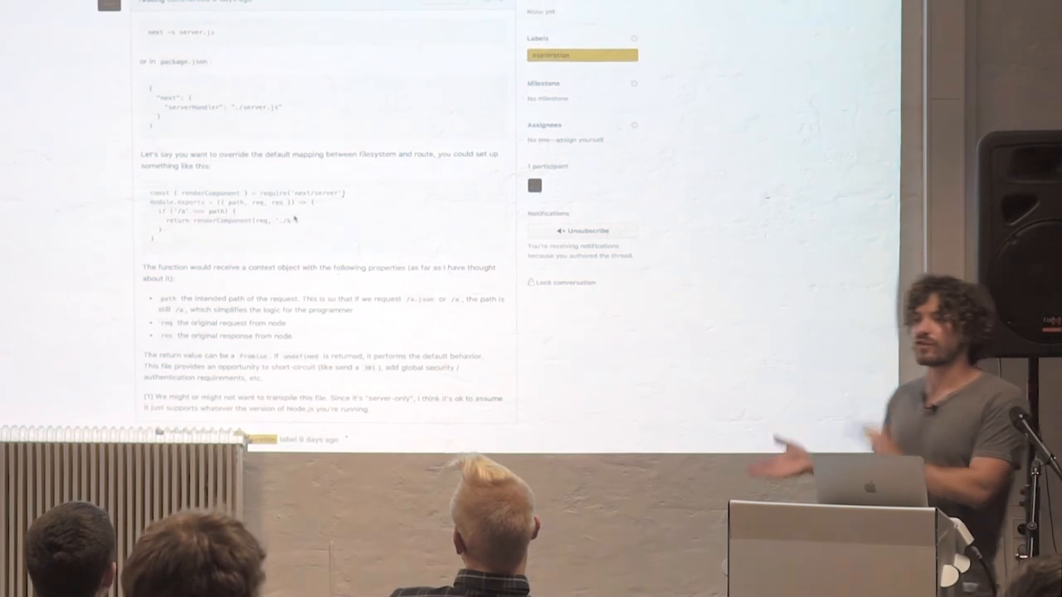